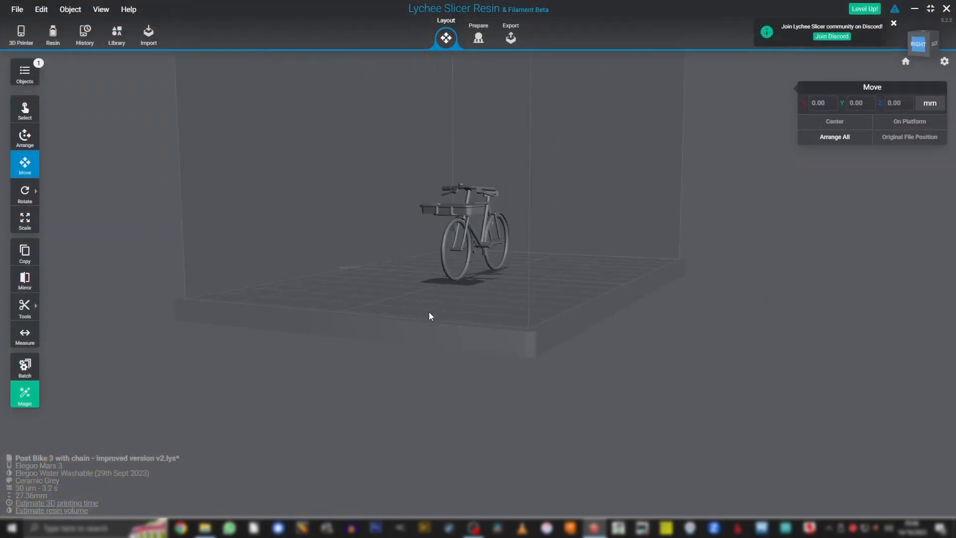
Step: Orbit the view around the bike model to see it side-on
left_click_drag(429, 315, 528, 339)
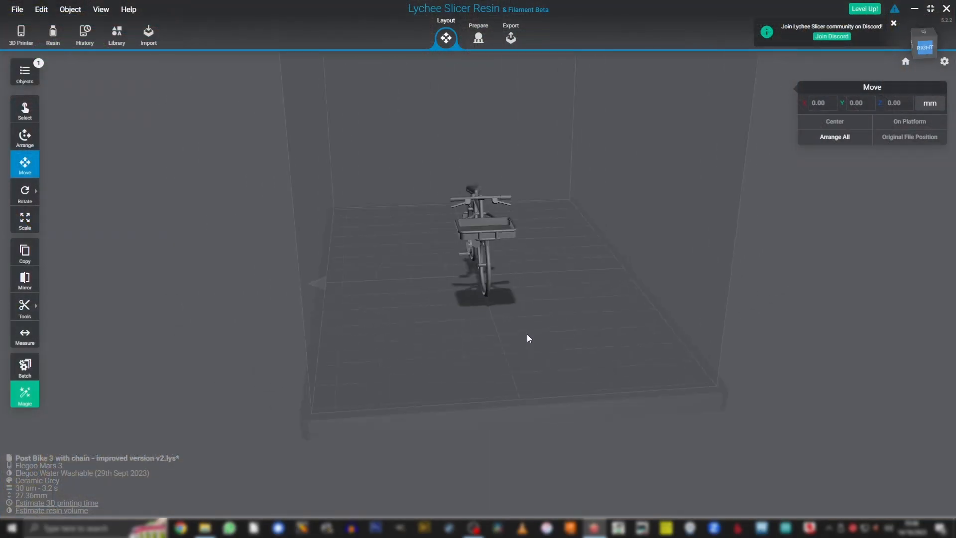
left_click_drag(527, 339, 540, 263)
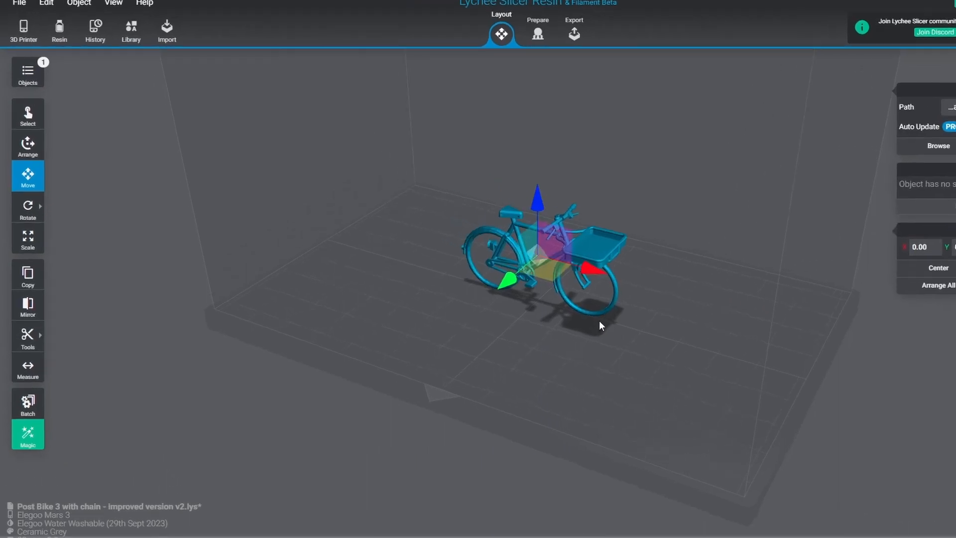
Step: Tilt the bike on two axes with the free Rotate tool
left_click(28, 209)
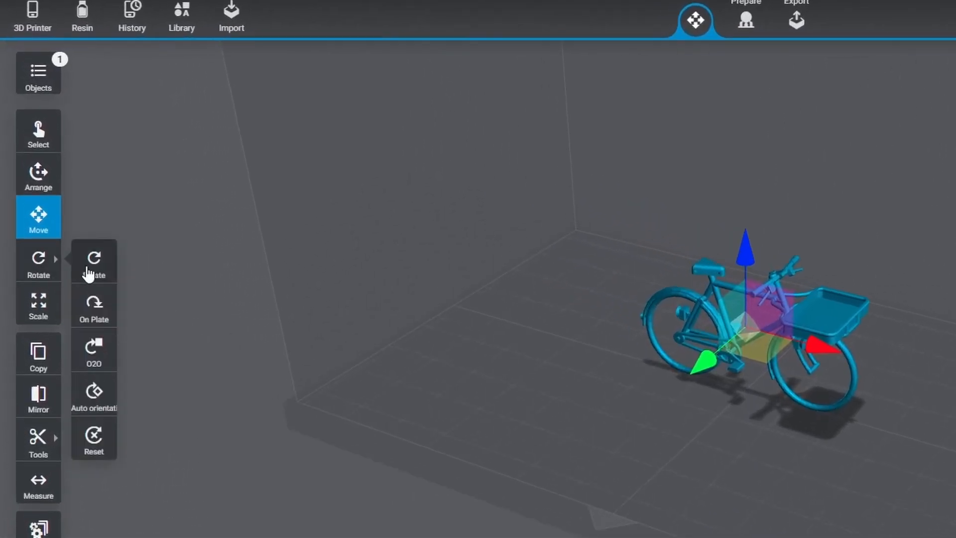
left_click(93, 260)
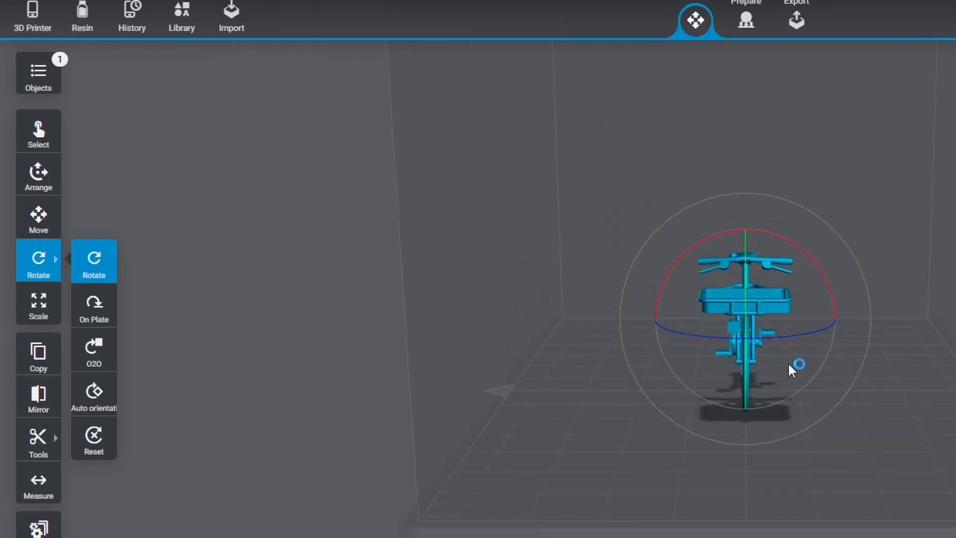
left_click_drag(798, 365, 773, 200)
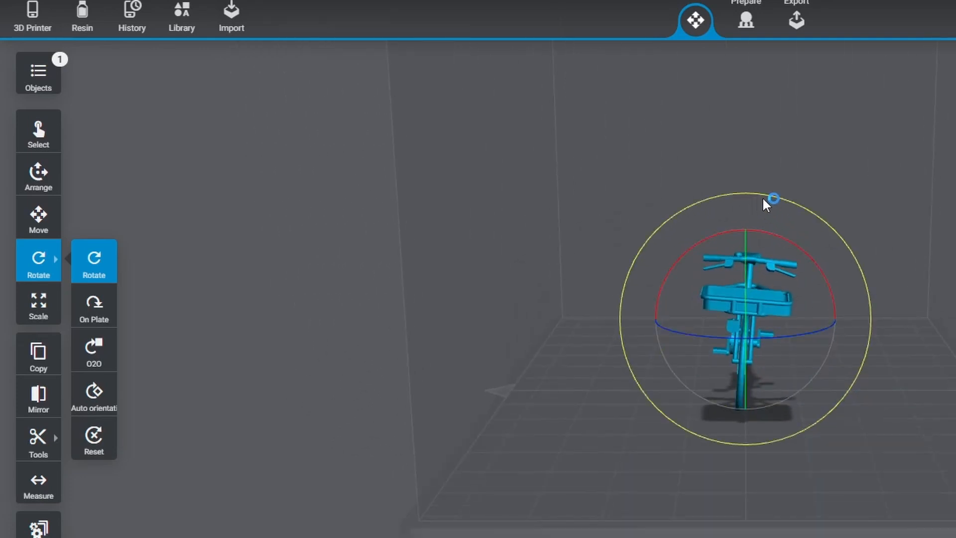
left_click_drag(773, 199, 809, 218)
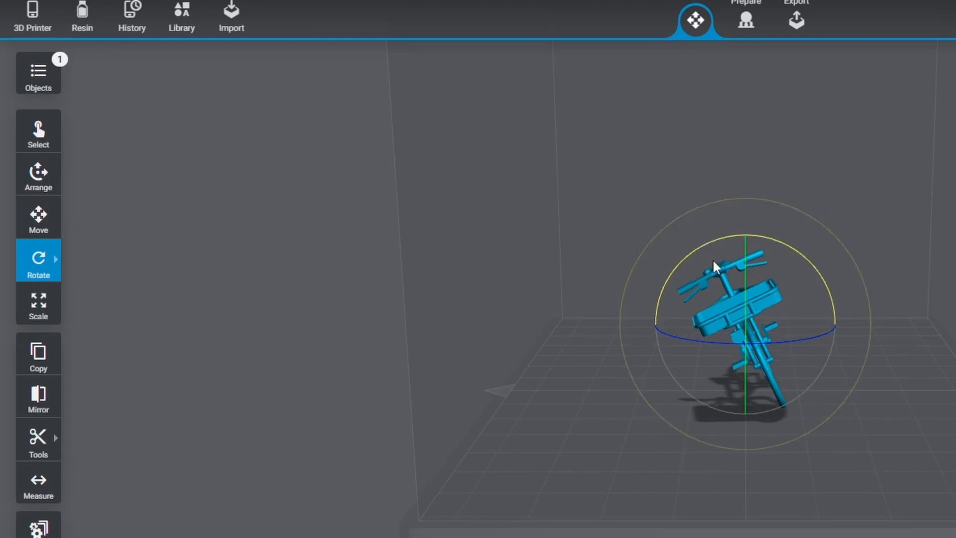
left_click_drag(717, 265, 750, 288)
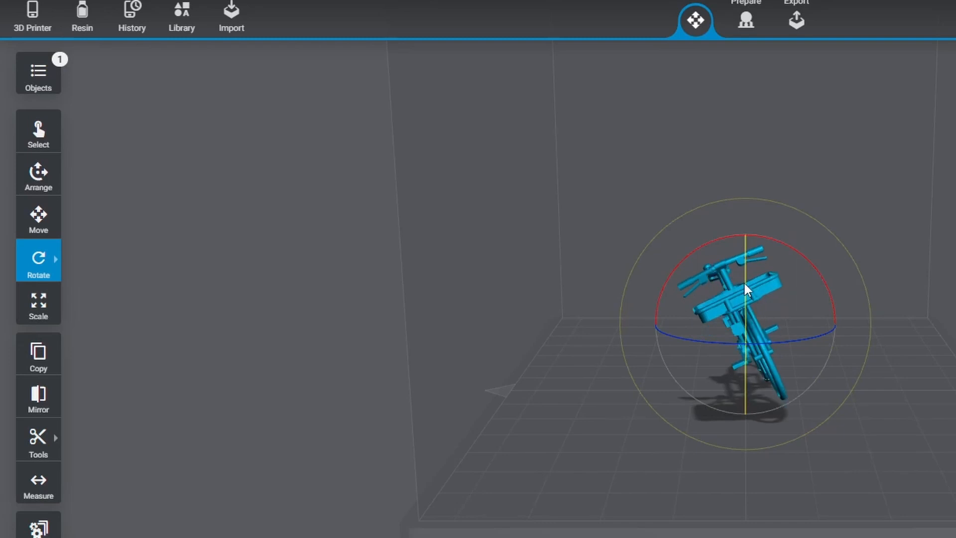
left_click_drag(747, 290, 748, 265)
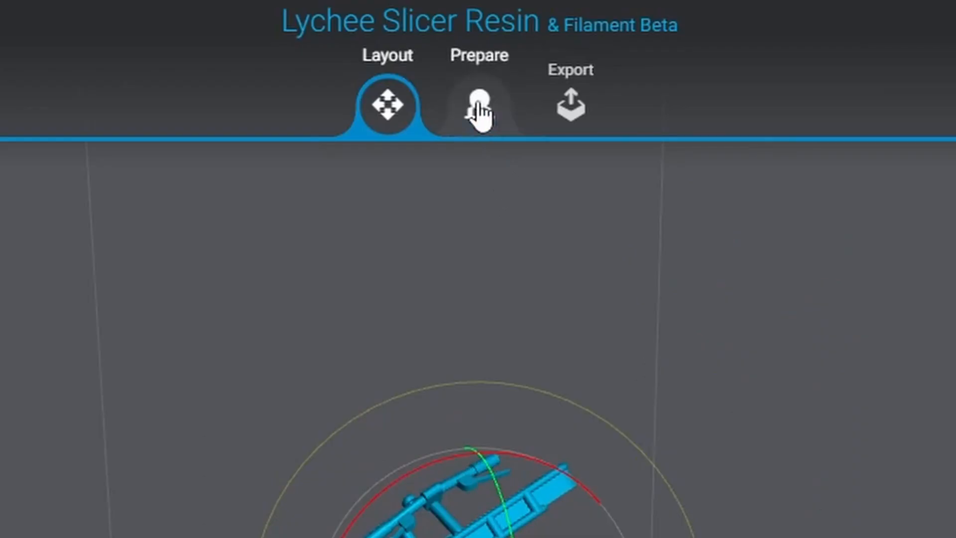
Step: In Prepare, generate Low-density automatic supports for the tilted bike
left_click(479, 107)
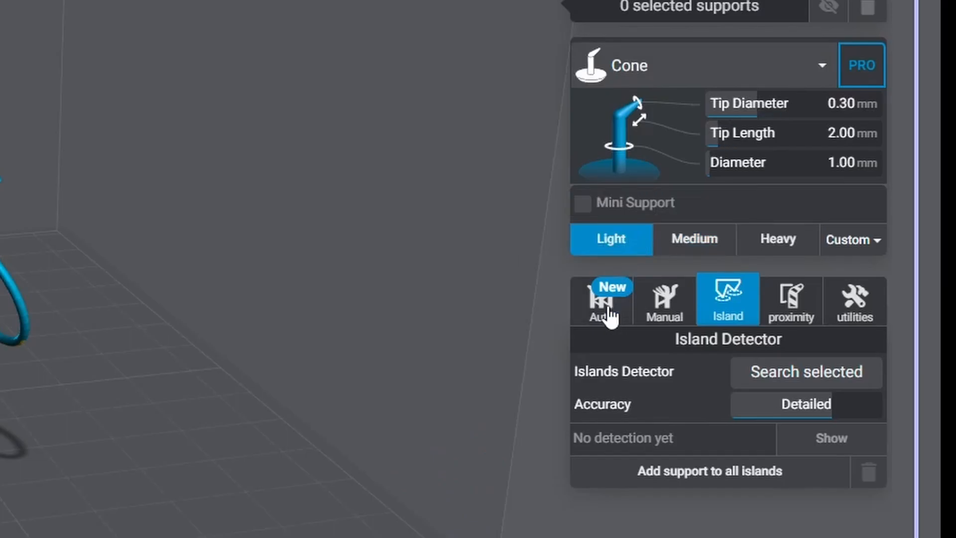
left_click(601, 300)
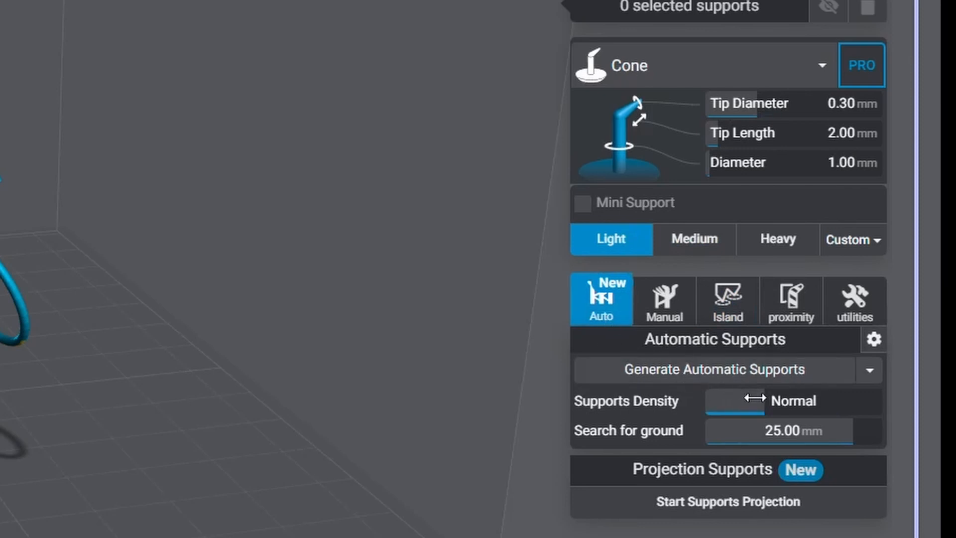
left_click_drag(762, 400, 731, 400)
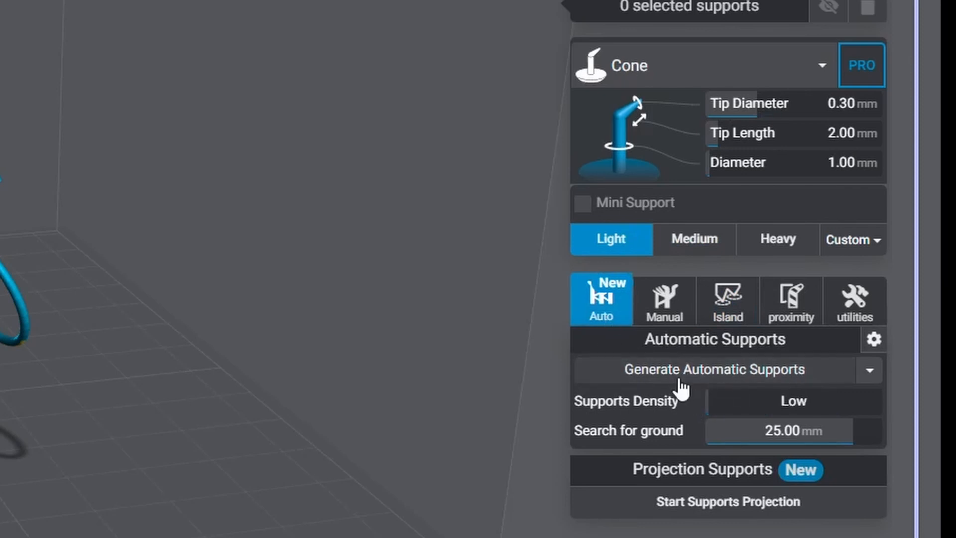
mouse_move(681, 389)
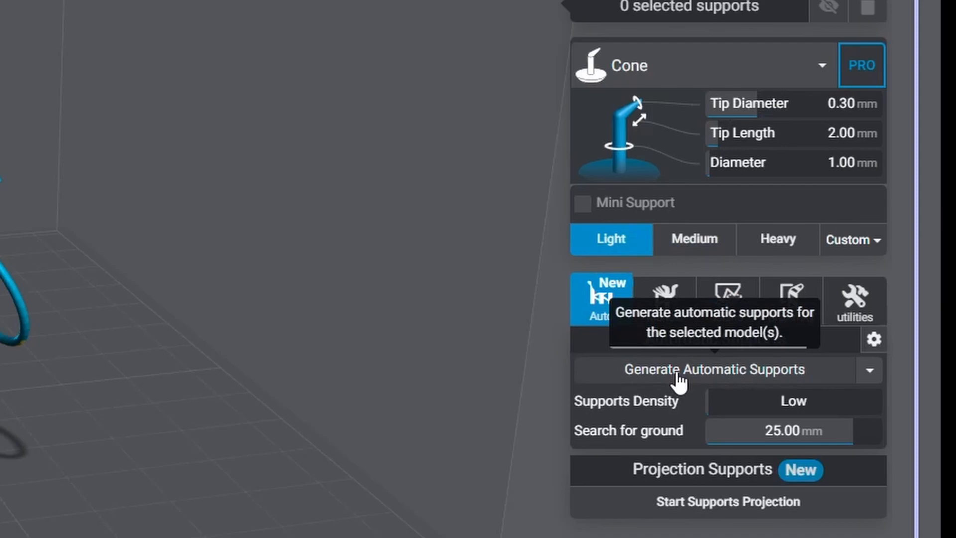
left_click(715, 370)
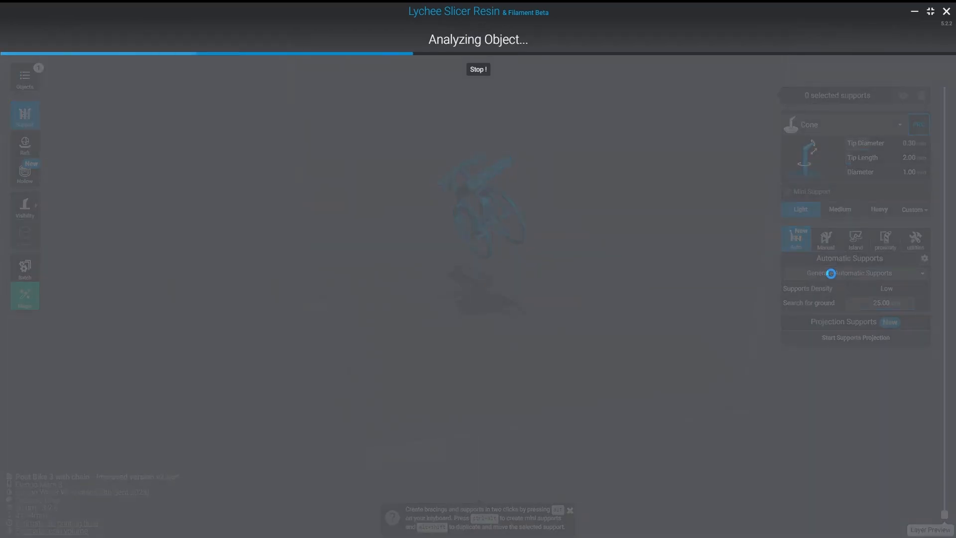
left_click(848, 273)
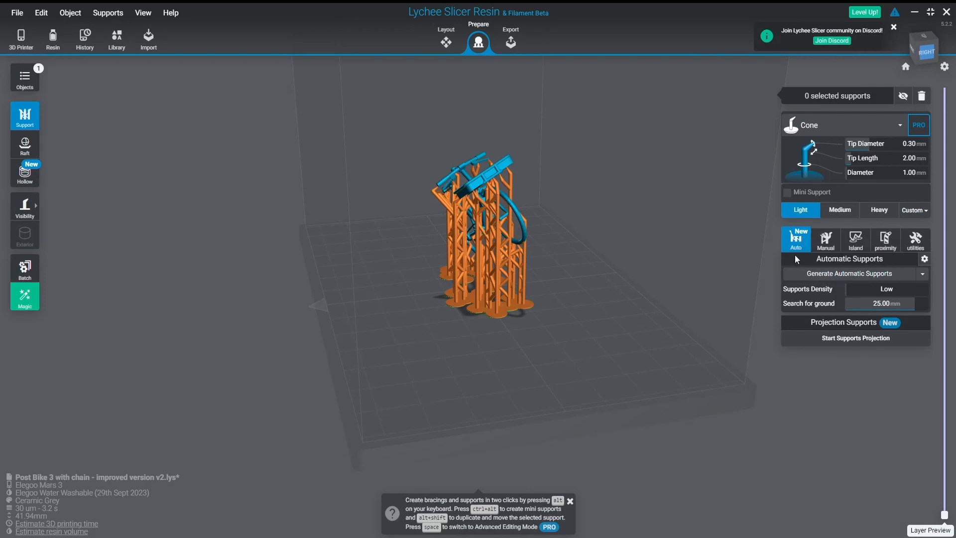
mouse_move(285, 240)
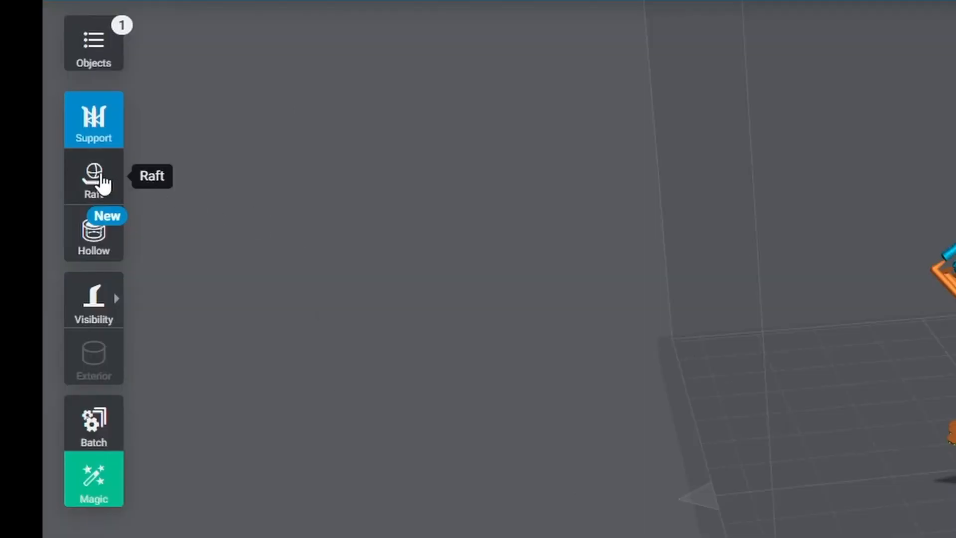
Step: Add a Shape Wall raft beneath the bike's supports
left_click(93, 178)
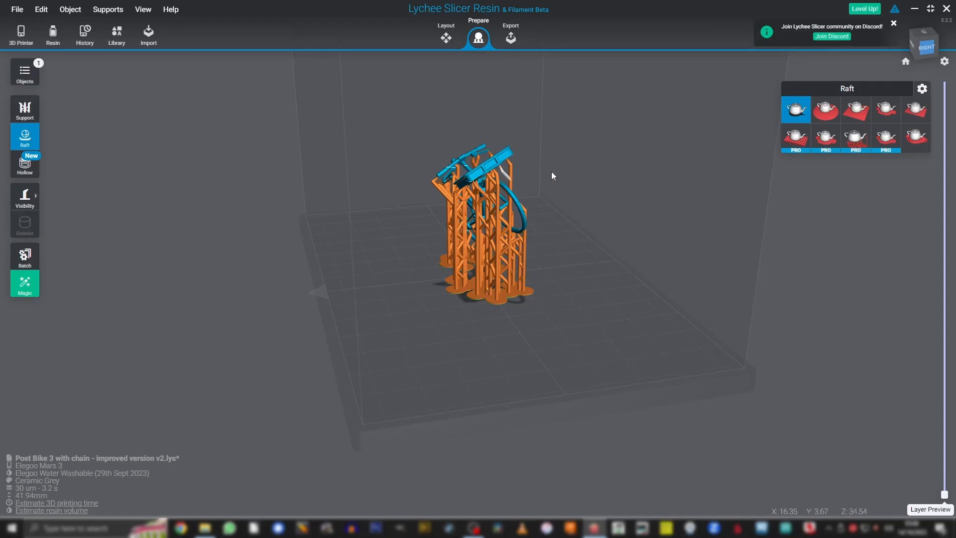
mouse_move(914, 142)
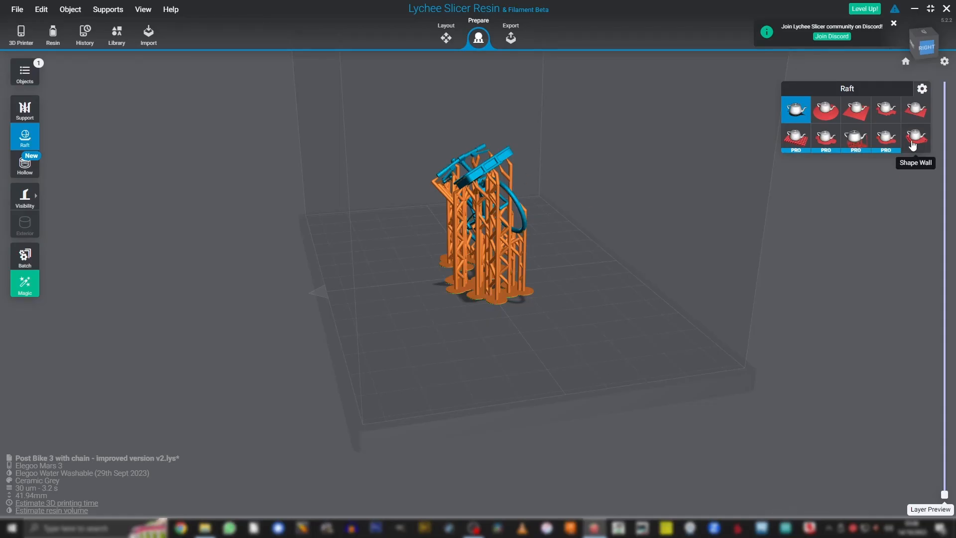
left_click(915, 138)
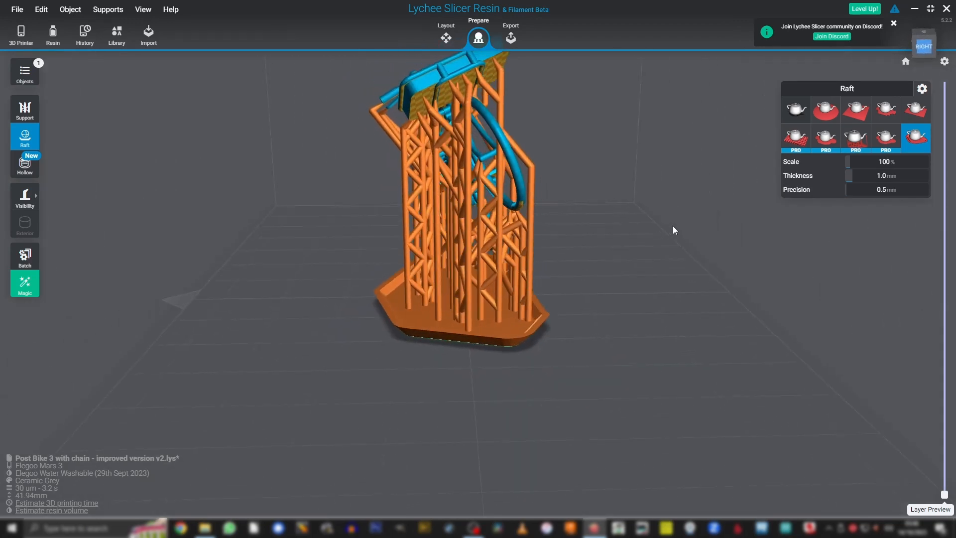
Step: Inspect the supports from both sides and reopen the Support panel on Medium preset
left_click_drag(674, 230, 732, 229)
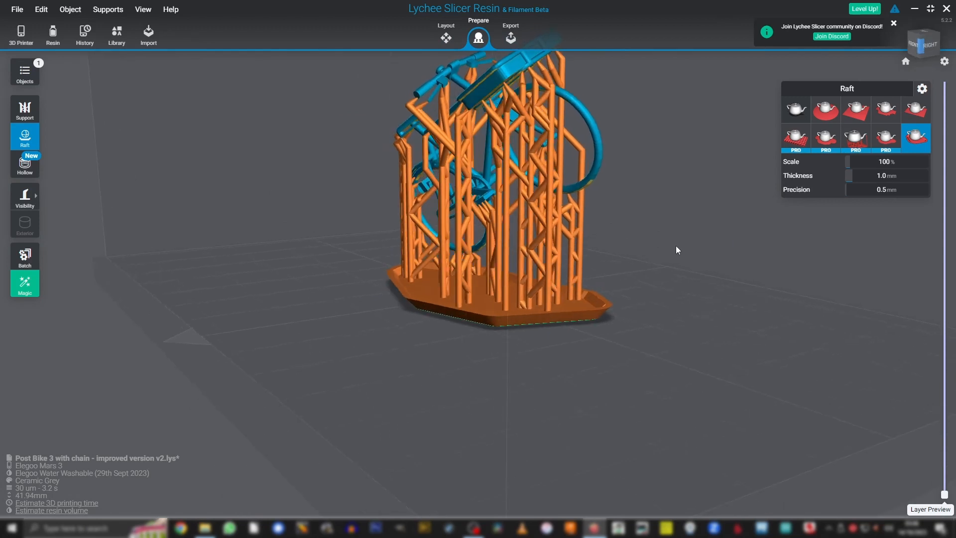
left_click_drag(675, 250, 716, 252)
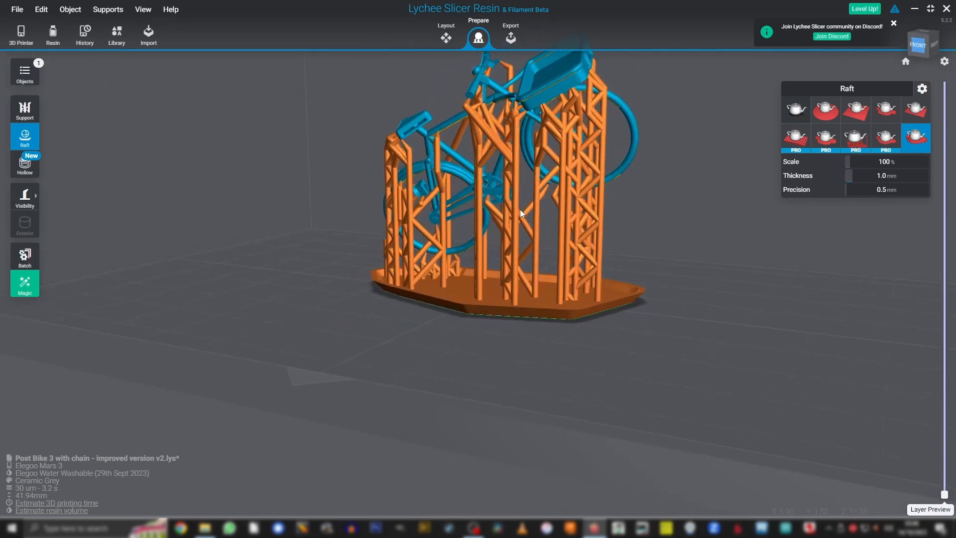
left_click(24, 109)
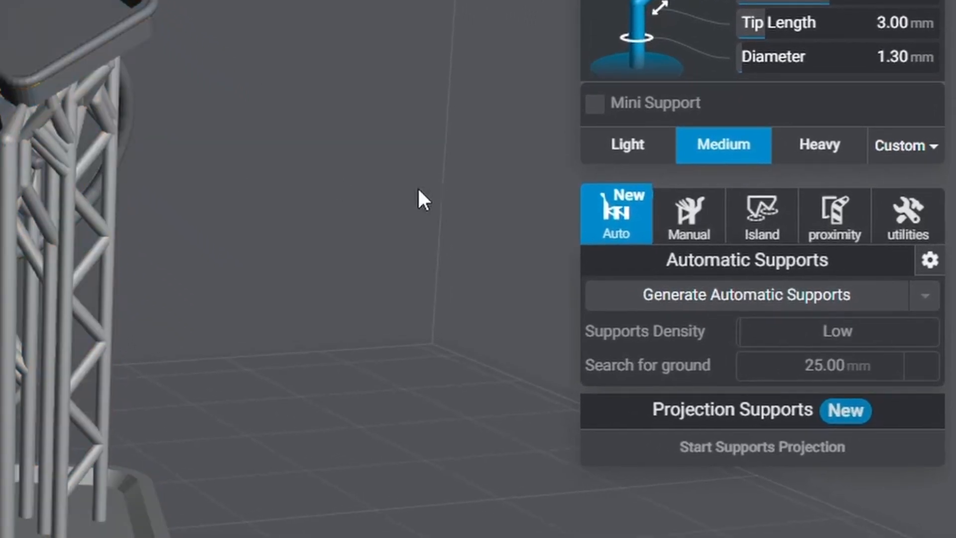
mouse_move(760, 220)
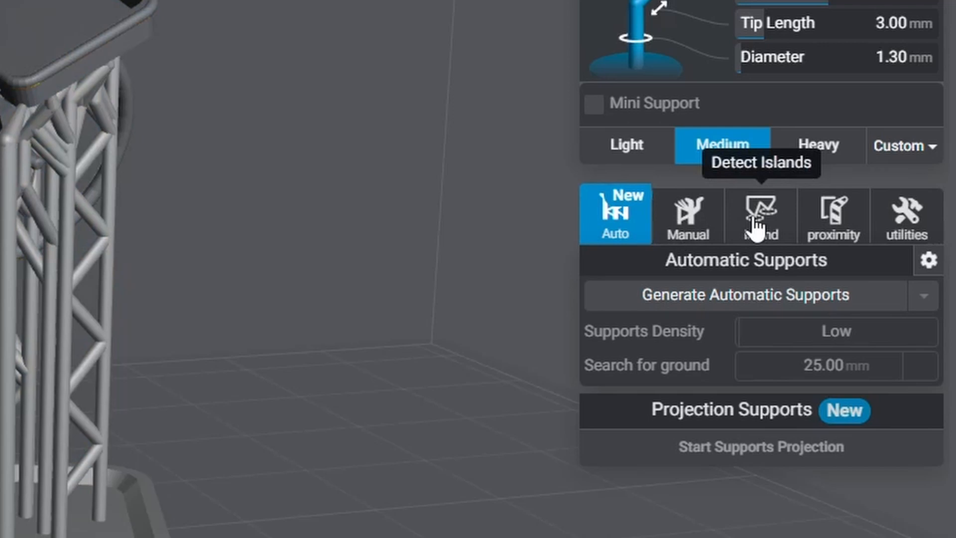
Step: Detect unsupported islands and add a light mini support under island 2 of 16
left_click(760, 214)
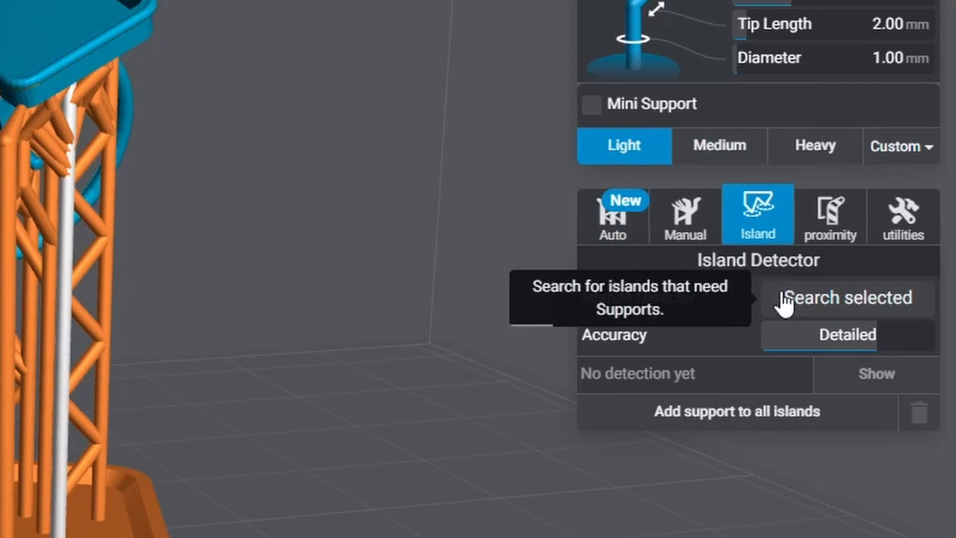
left_click(846, 298)
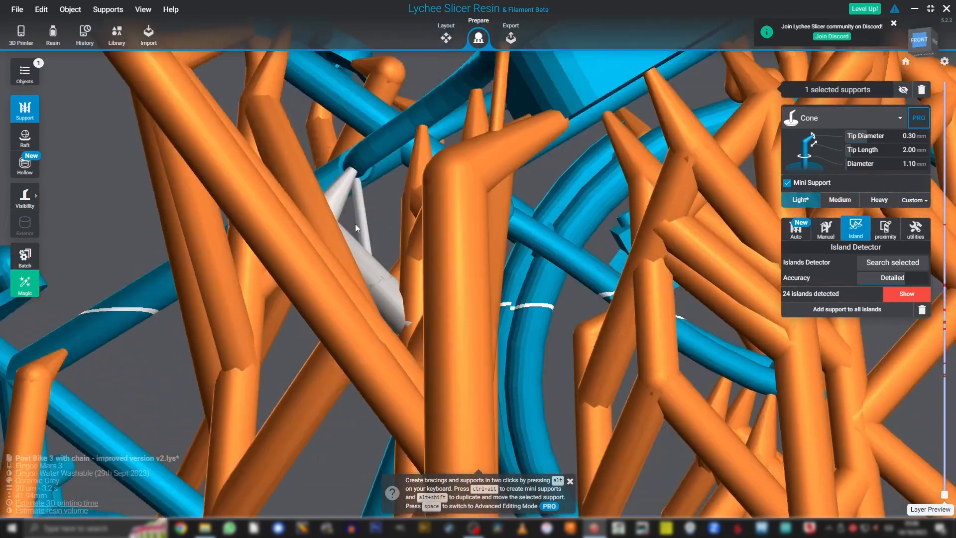
left_click_drag(356, 228, 443, 287)
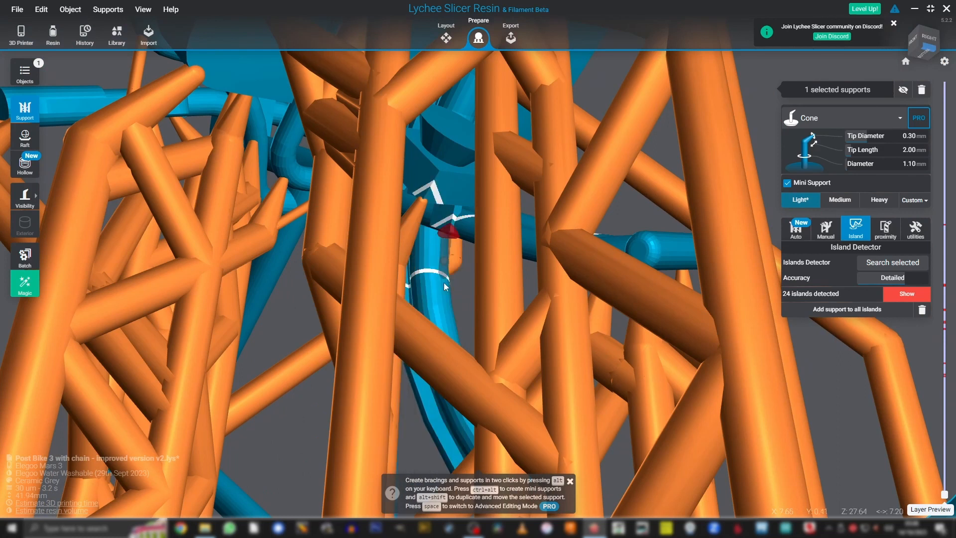
left_click_drag(444, 287, 542, 277)
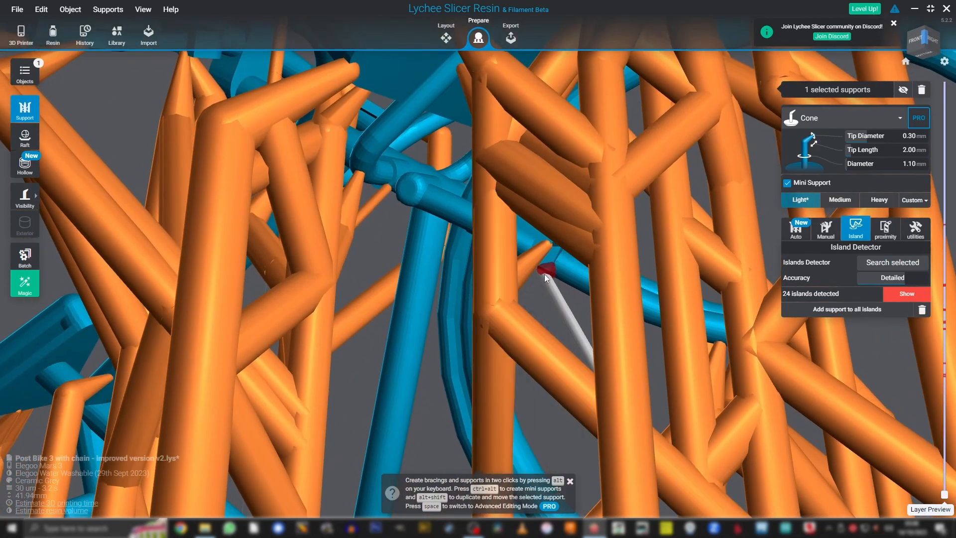
left_click(548, 272)
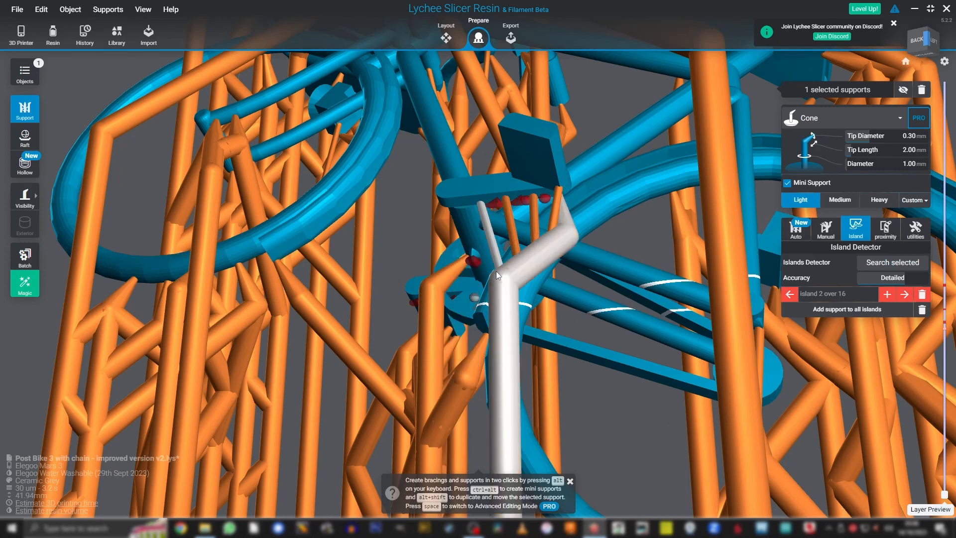
Step: Step through islands around the seat and chain wheel, supporting them until 4 remain
left_click_drag(497, 274, 526, 278)
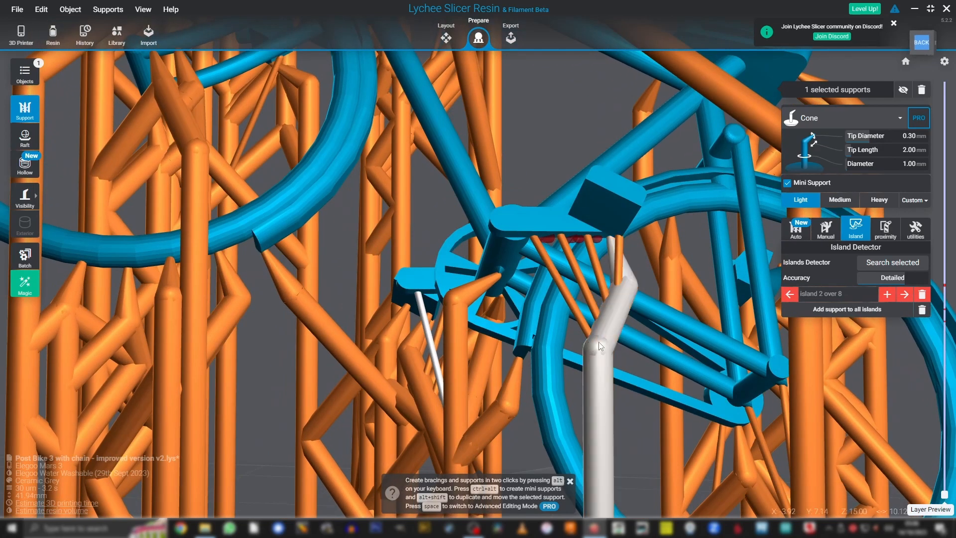
left_click(904, 294)
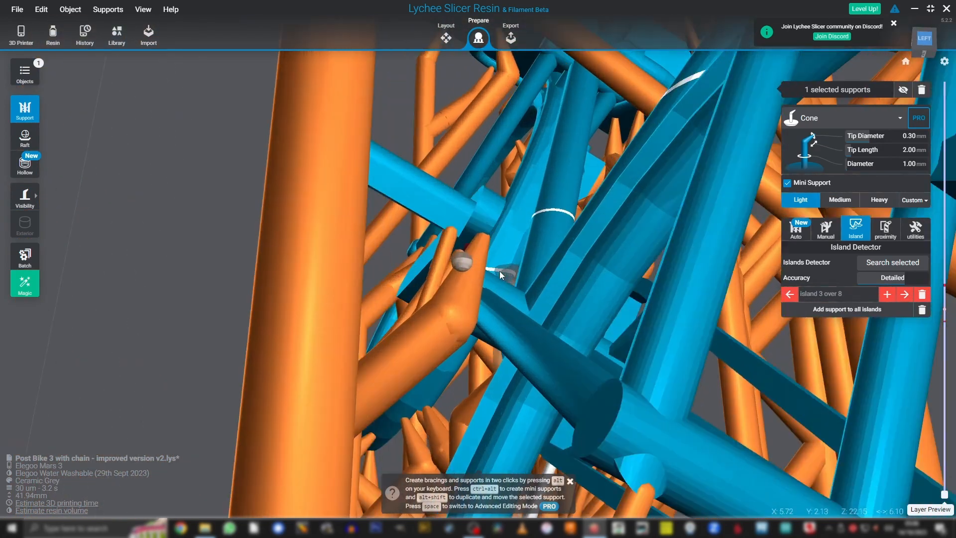
left_click_drag(499, 274, 445, 265)
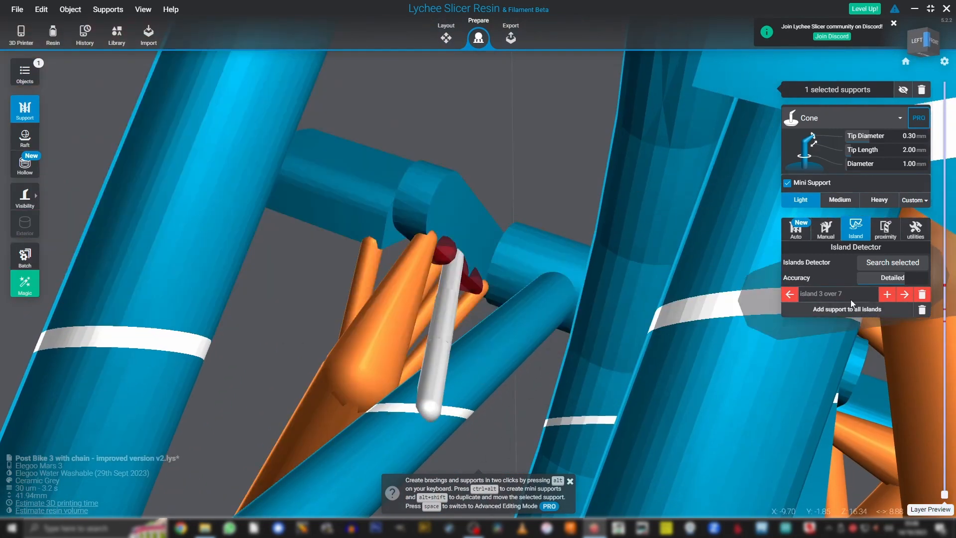
left_click(904, 294)
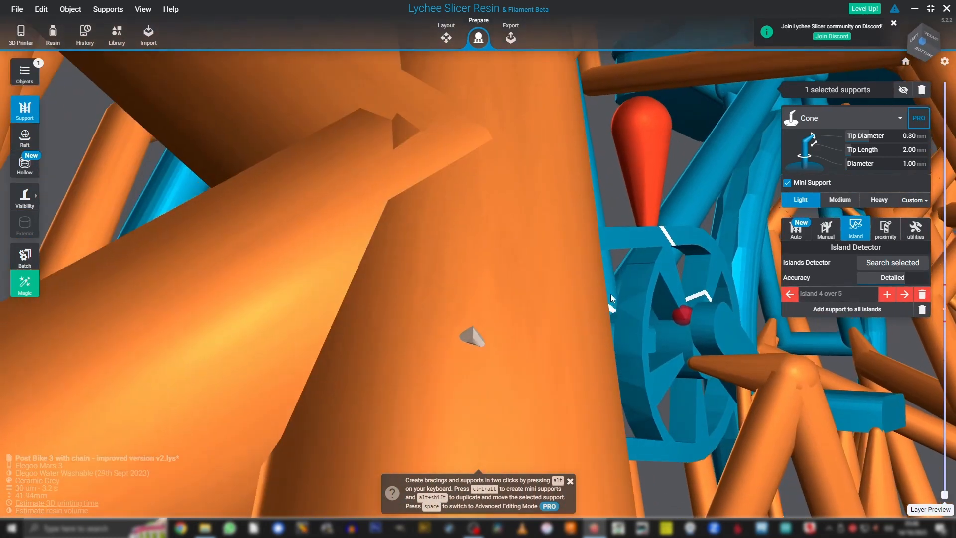
left_click_drag(609, 299, 606, 299)
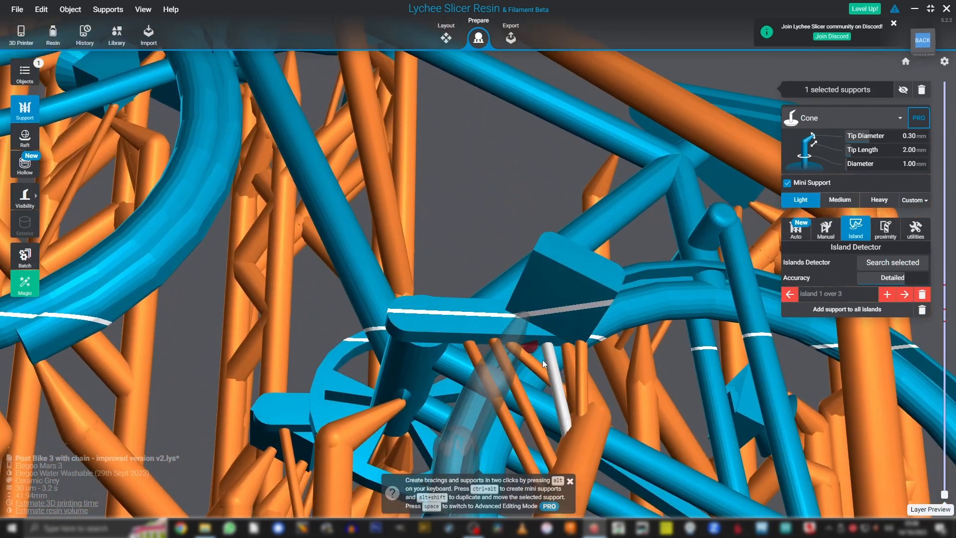
left_click_drag(543, 363, 880, 339)
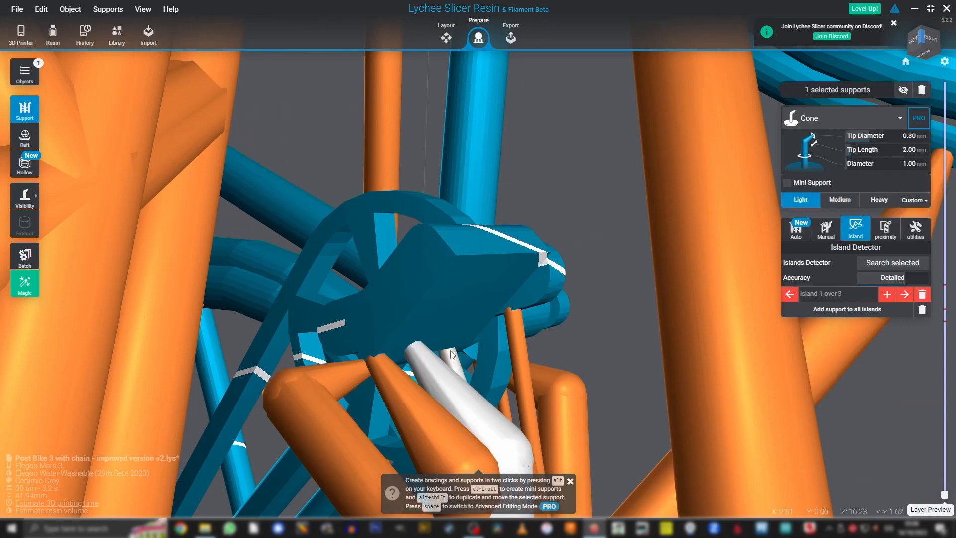
left_click_drag(451, 353, 565, 362)
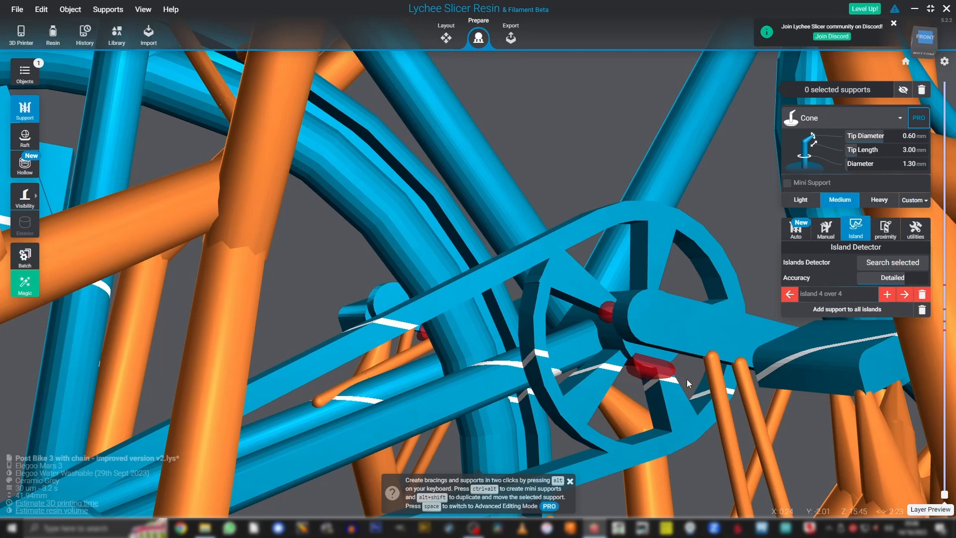
Step: Add a light mini support near the chainring, leaving 2 islands
left_click_drag(687, 382, 670, 256)
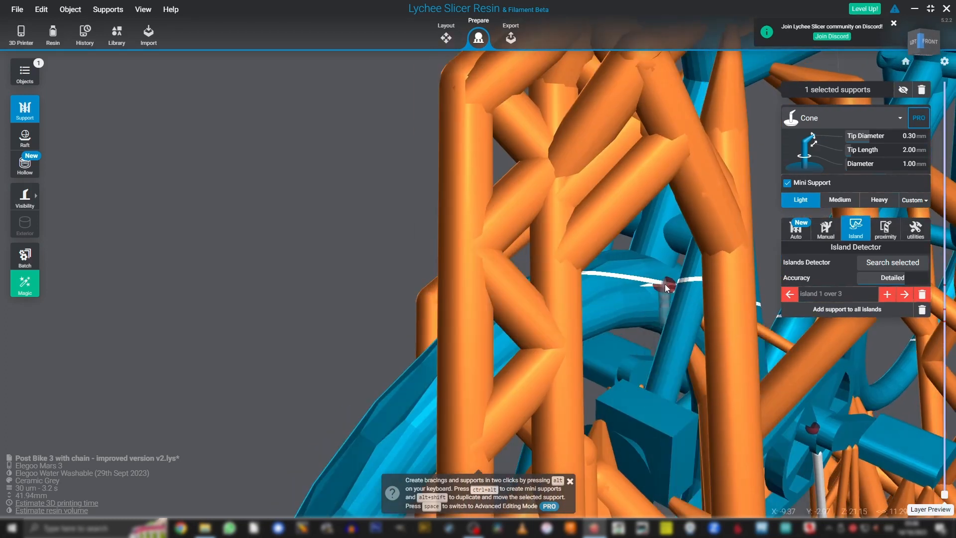
left_click(905, 294)
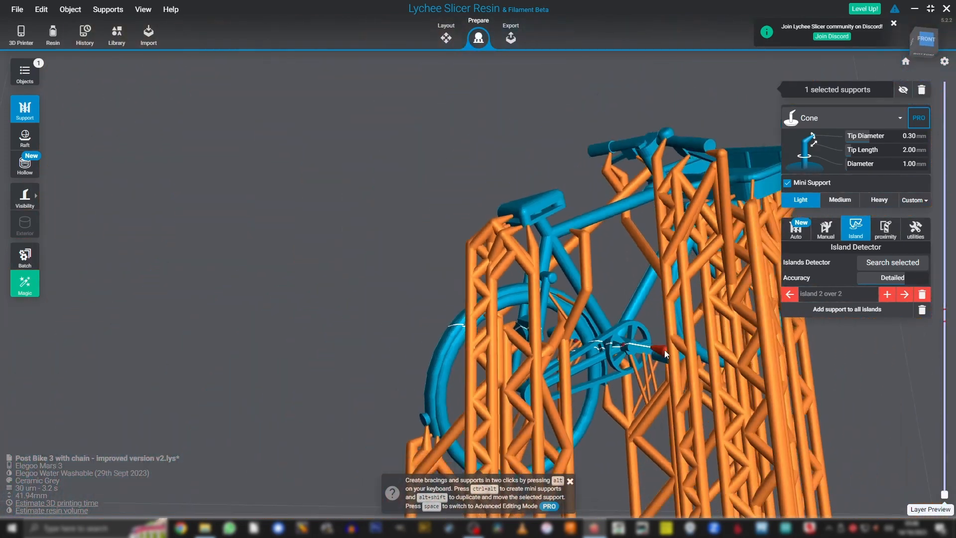
Step: Add a tall Medium support to the bike and check it from another angle
left_click_drag(664, 353, 509, 364)
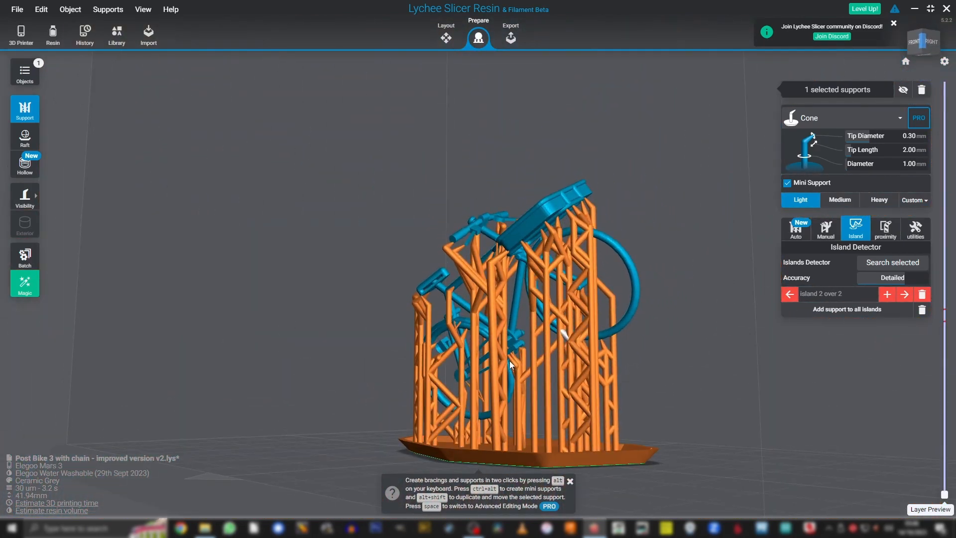
left_click(839, 200)
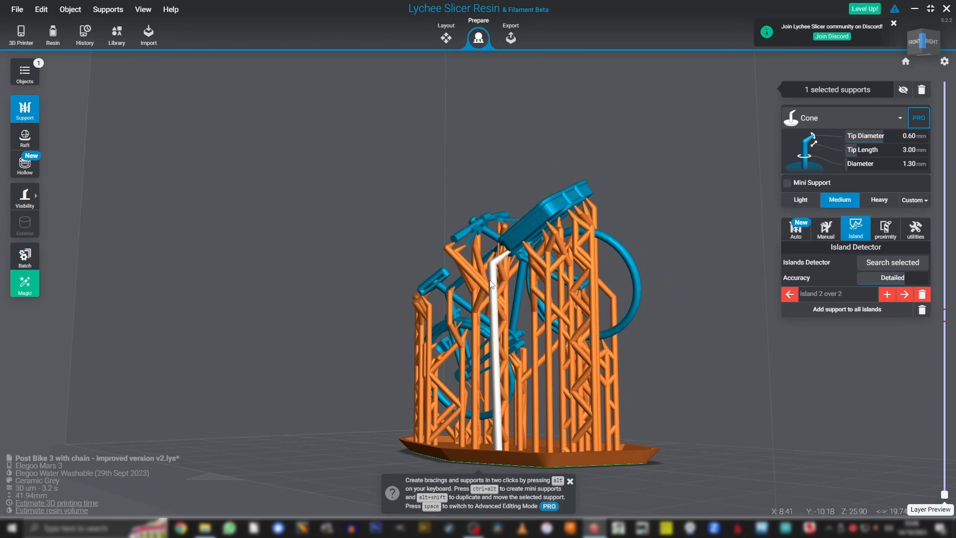
left_click_drag(488, 283, 622, 253)
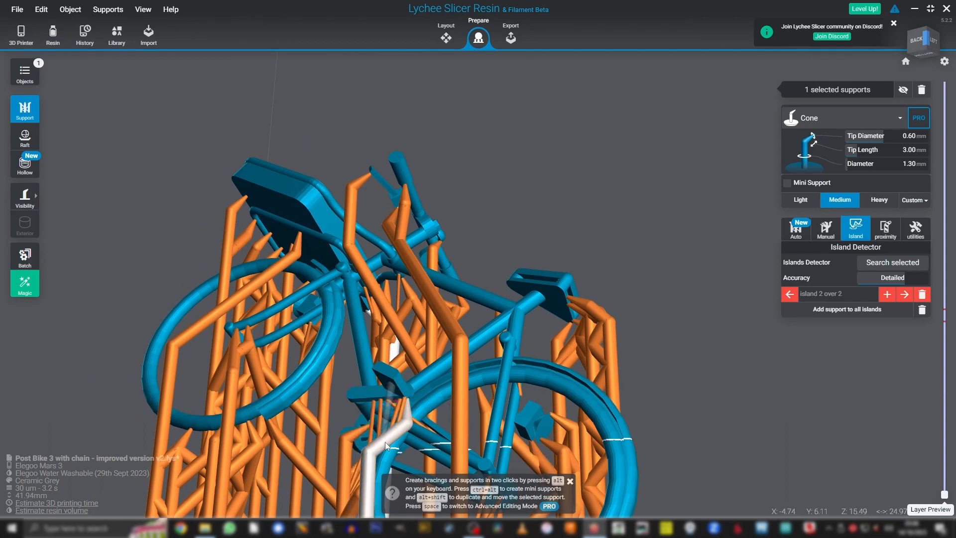
left_click(800, 199)
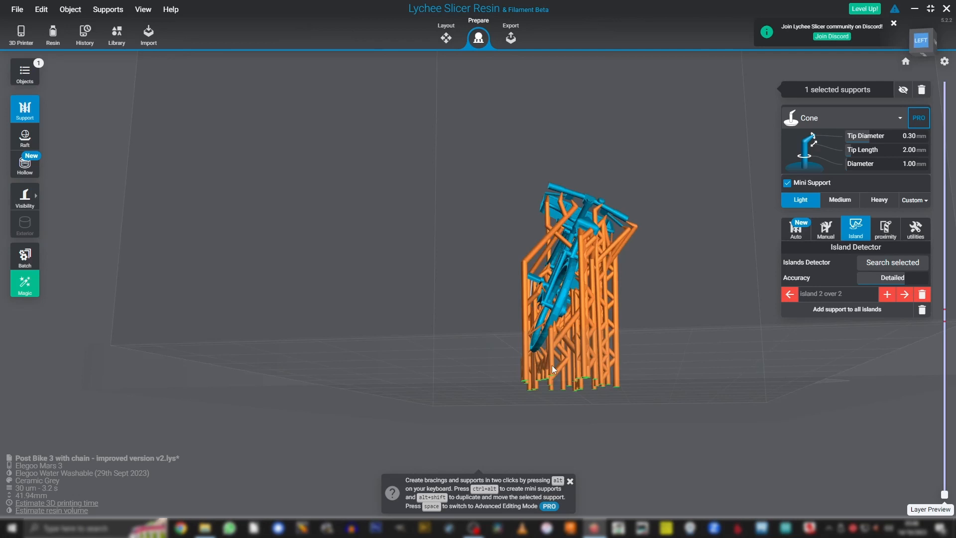
Step: Save the bike as a Lychee Slicer Scene
left_click(923, 42)
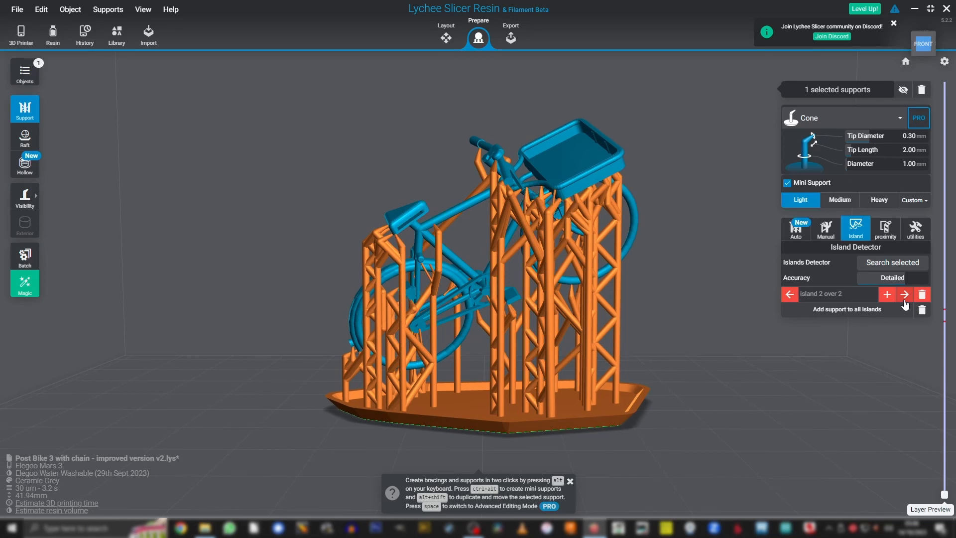
left_click(20, 9)
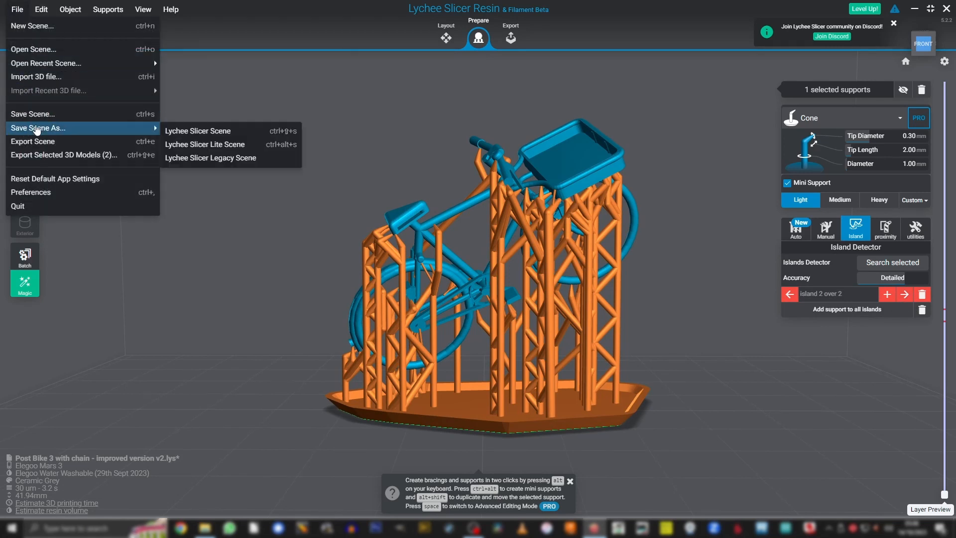
left_click(510, 38)
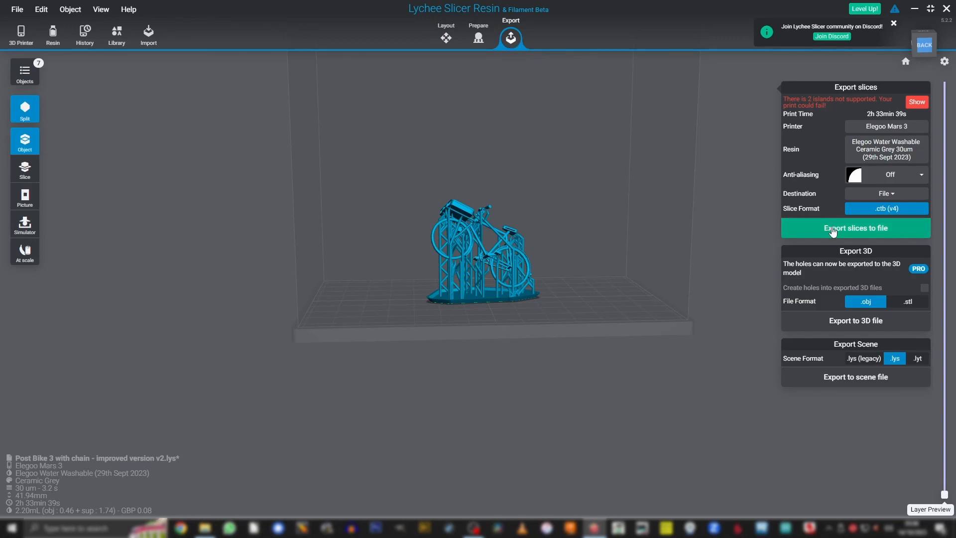
Step: Export the slices to a .ctb file, continuing past the advertisement popup
left_click(831, 228)
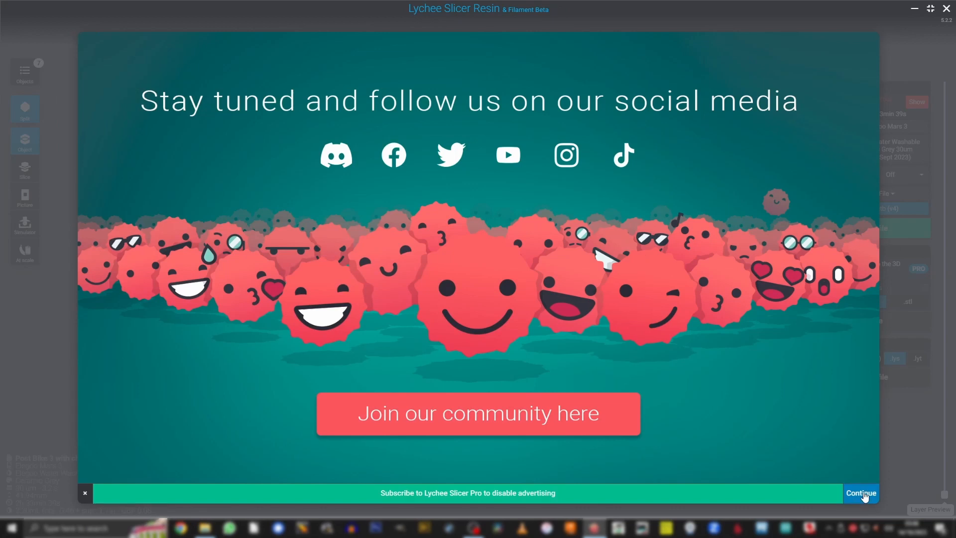
left_click(860, 493)
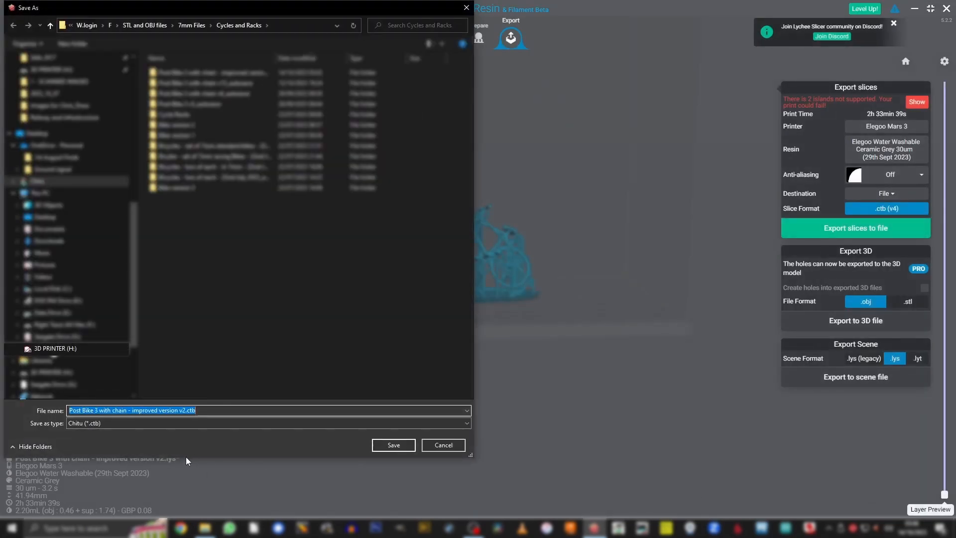
Step: Save the .ctb slice file to the 3D PRINTER (H:) drive to start rendering
left_click(55, 349)
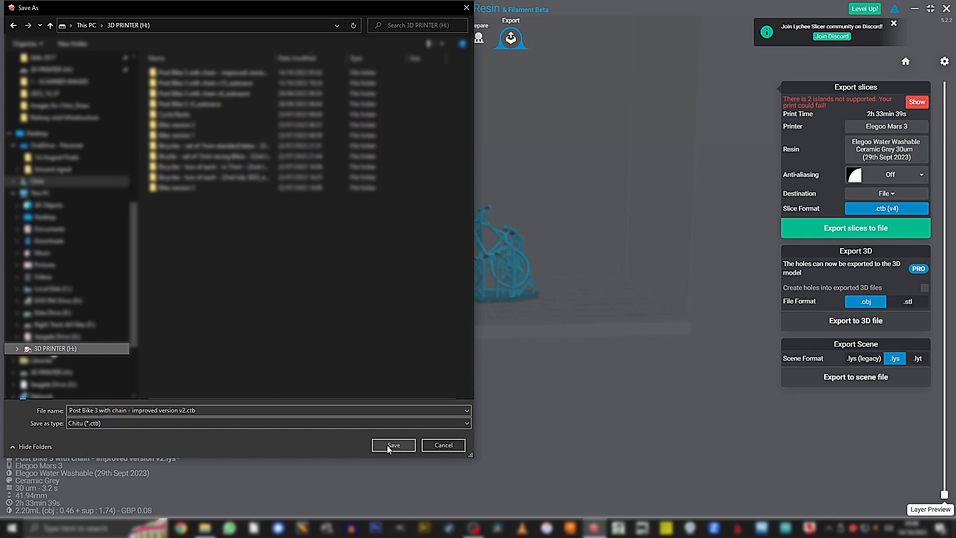
left_click(393, 445)
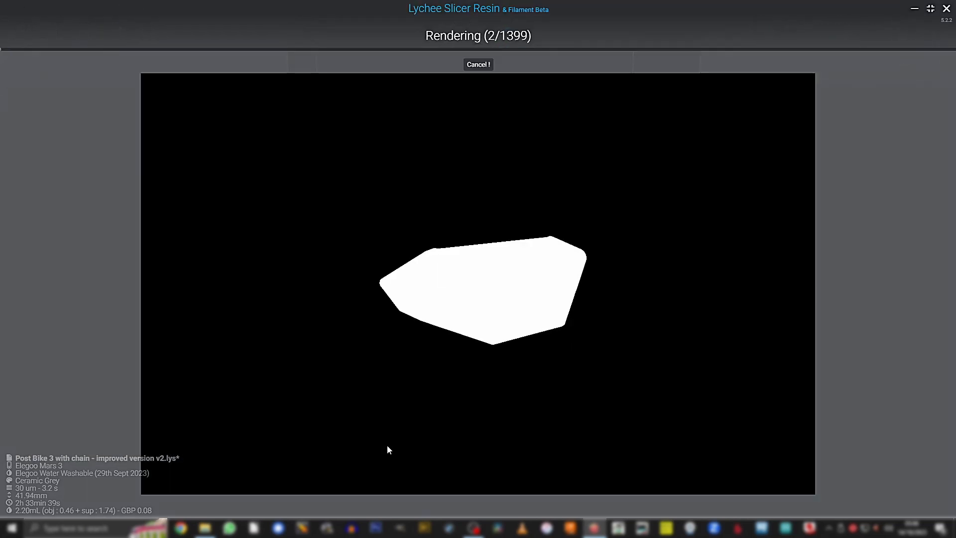